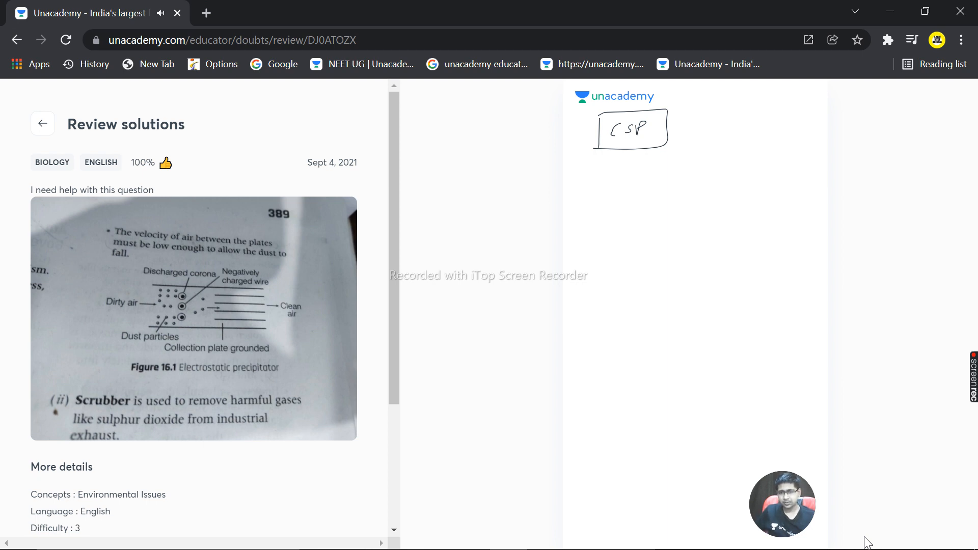
- Mark a dust particle dot under the CSP box and draw a pointer line to the 'dust particles' label
left_click(631, 190)
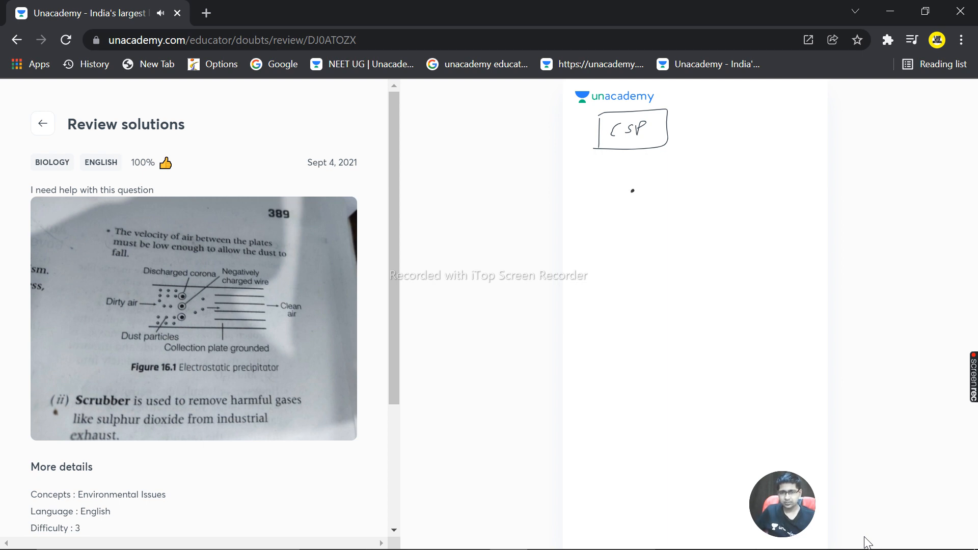
left_click_drag(631, 191, 705, 143)
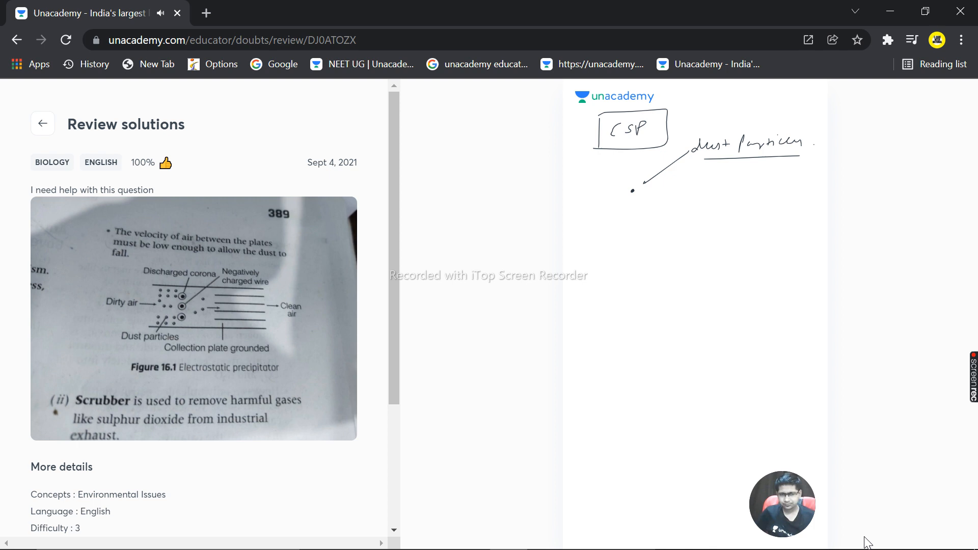
- Sketch red stacked collection plates with an arrow and begin writing 'these plates are maintained' beneath
left_click_drag(701, 228, 771, 227)
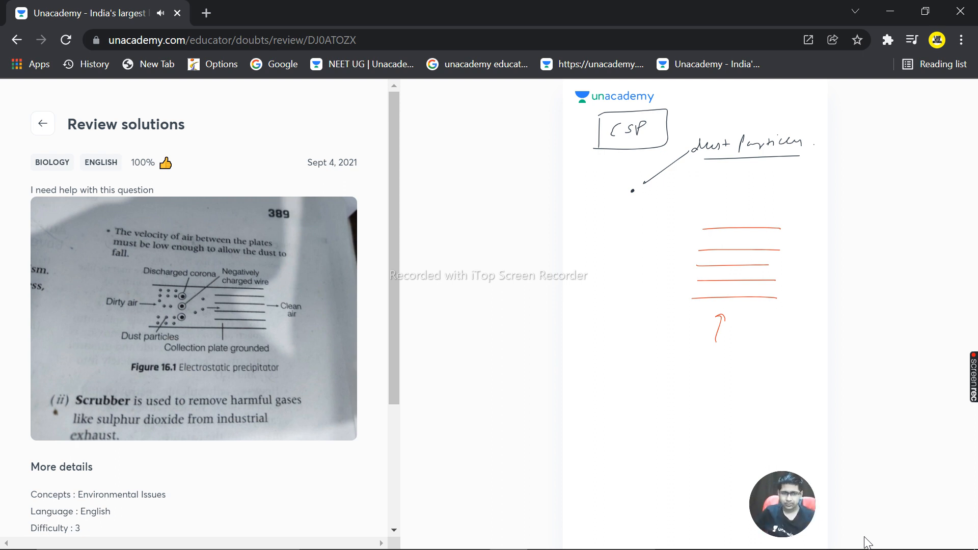
left_click_drag(692, 368, 735, 371)
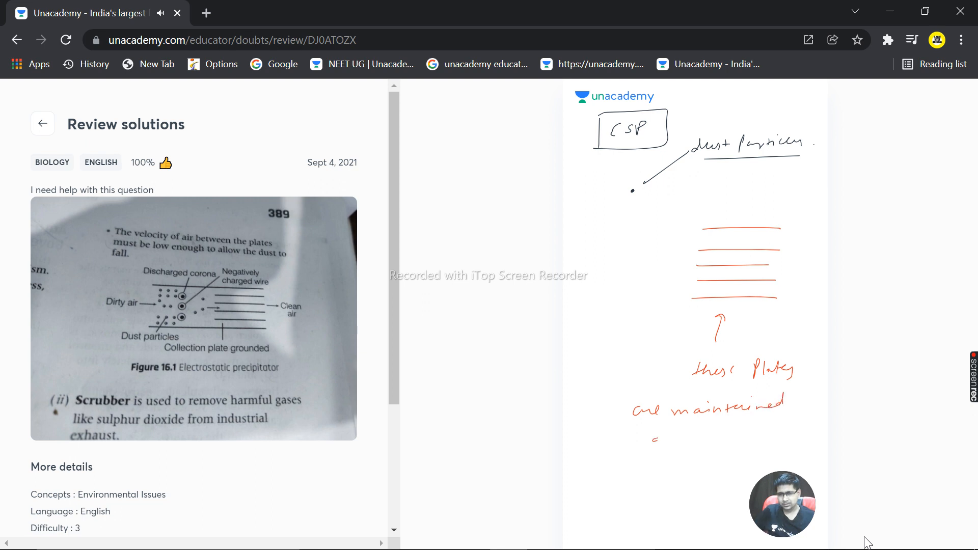
- Finish the note '@ several thousand volts' and ring the dust particle dot with a dashed circle
type("@ several thousand")
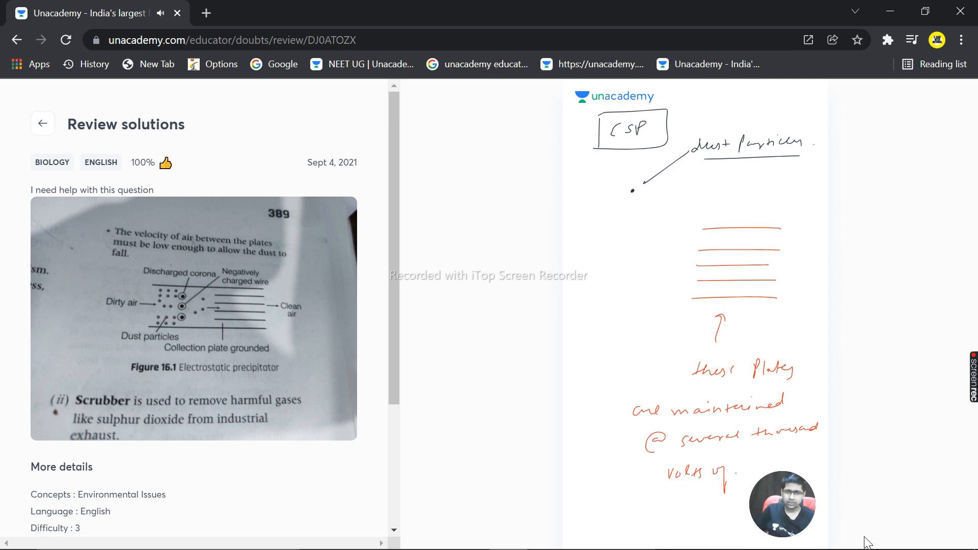
left_click_drag(623, 190, 642, 196)
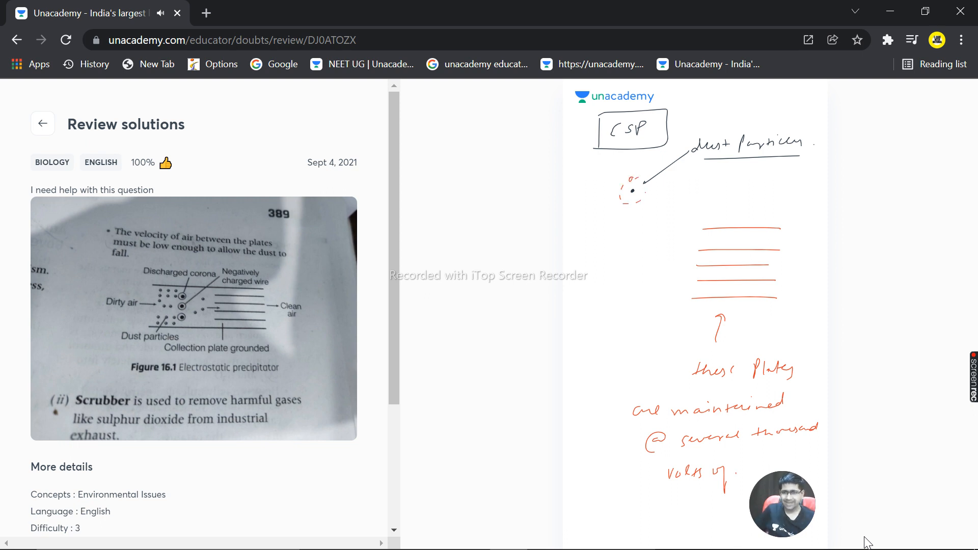